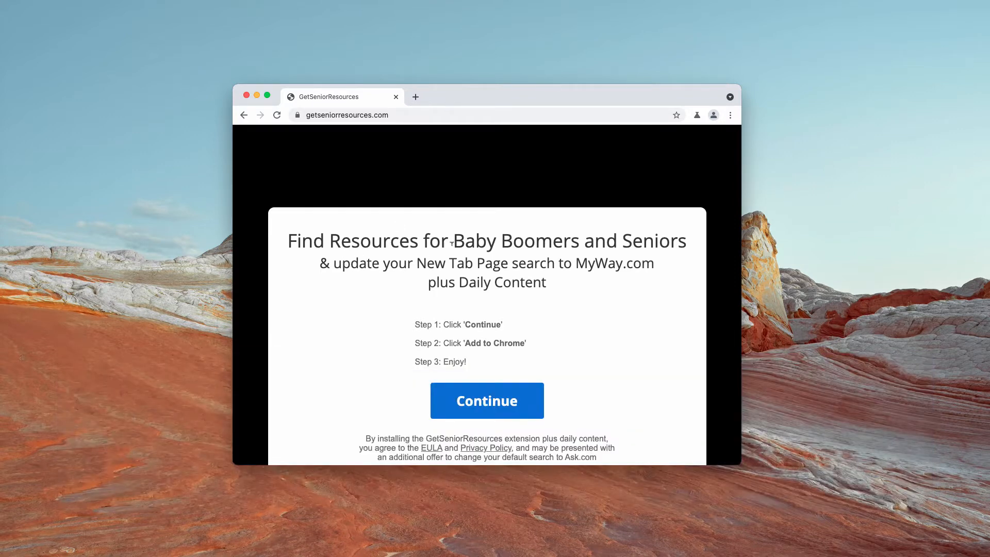
pyautogui.moveTo(590, 241)
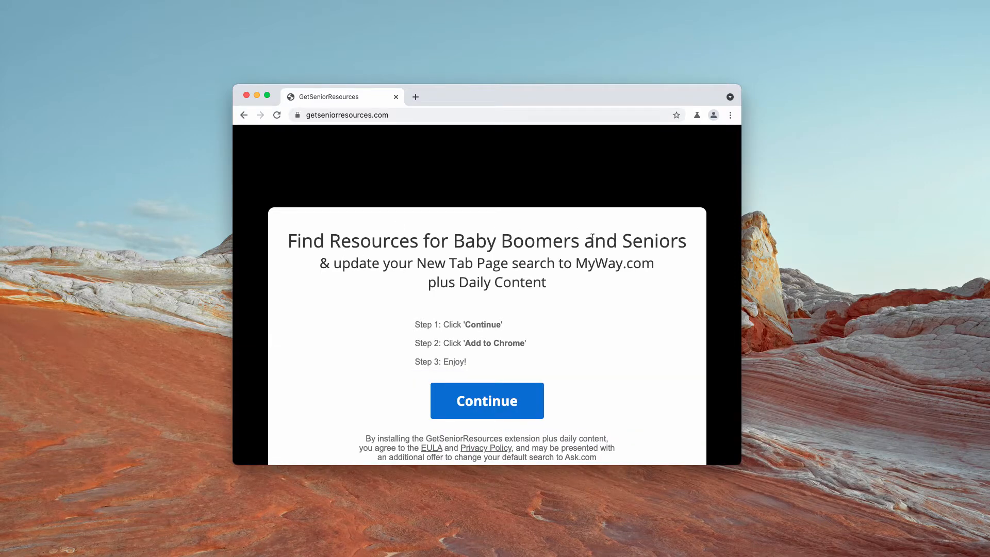
pyautogui.moveTo(435, 104)
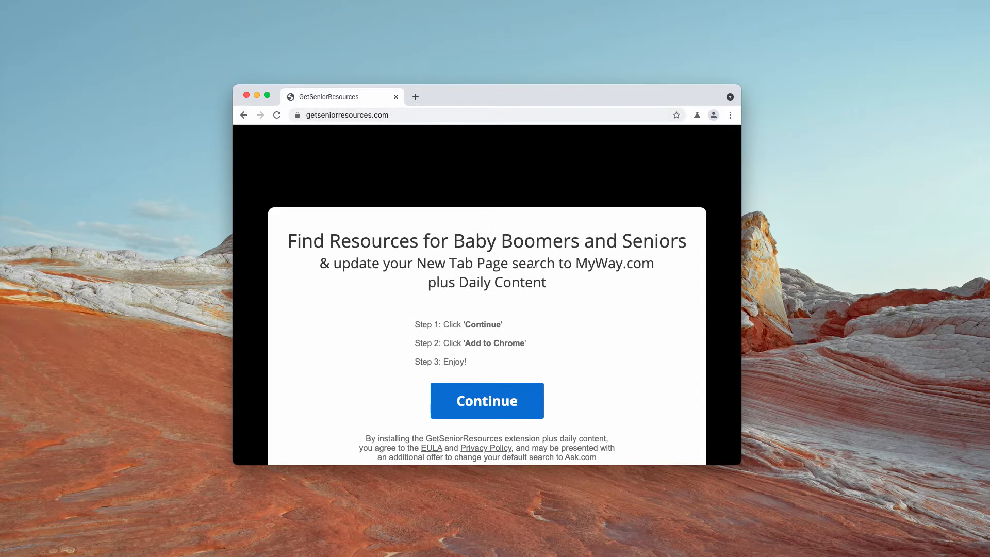
pyautogui.moveTo(390, 326)
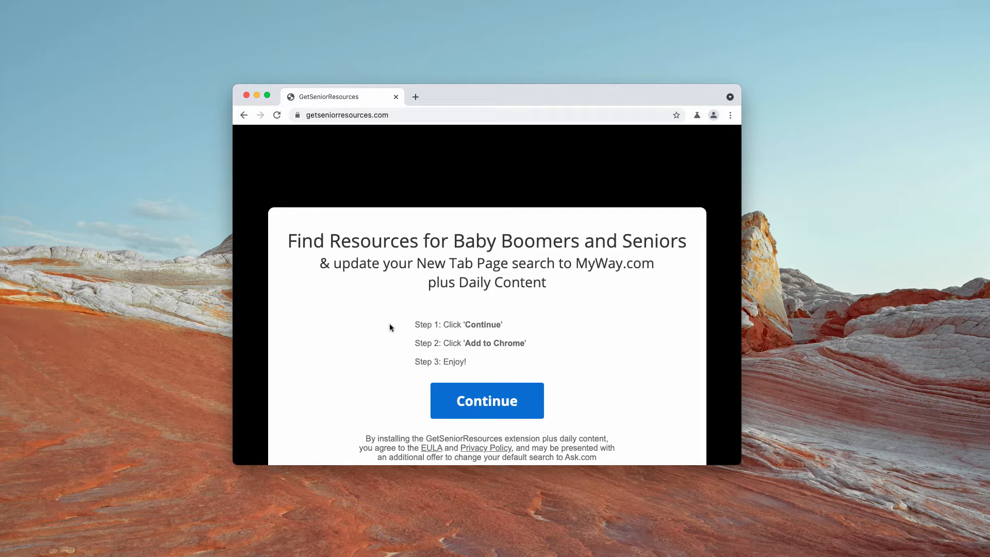
pyautogui.moveTo(438, 253)
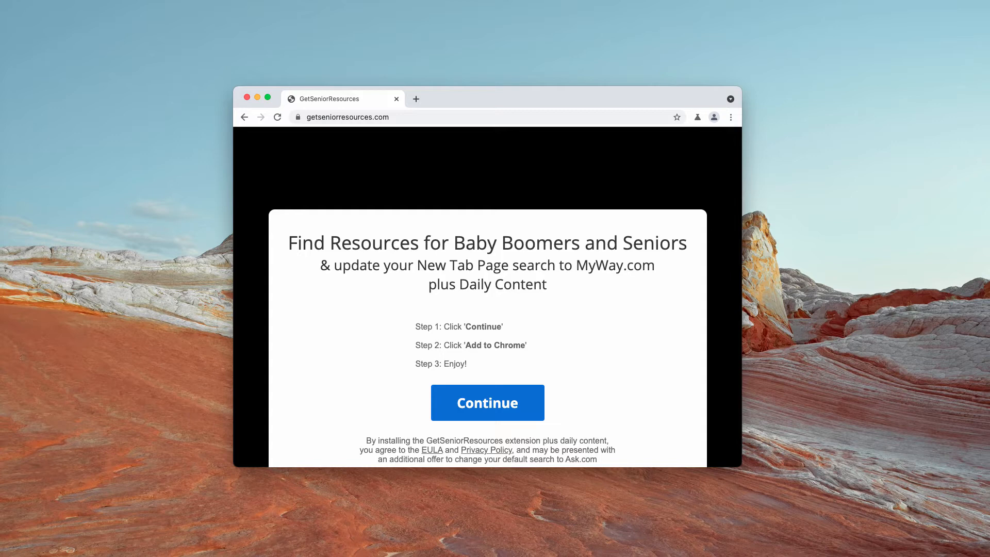
pyautogui.moveTo(442, 130)
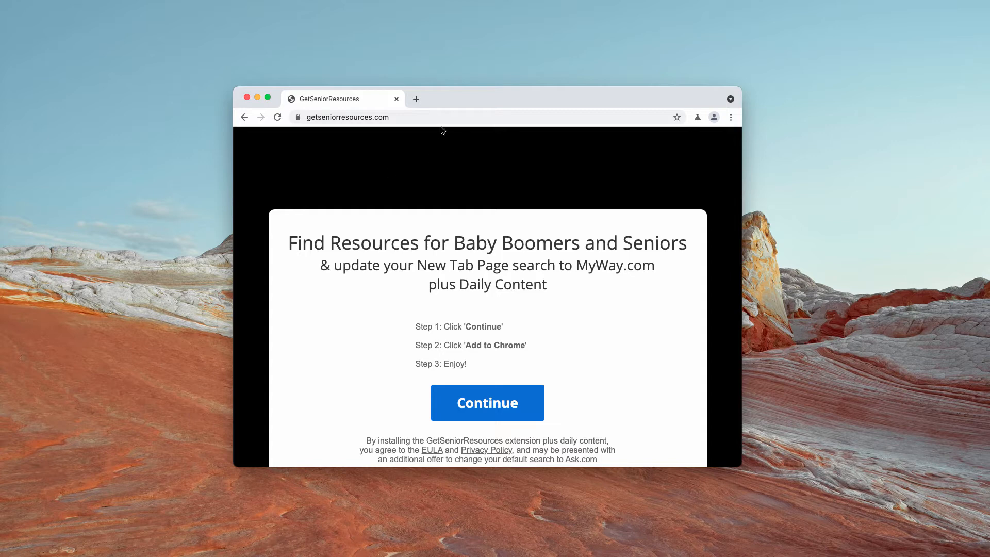
pyautogui.moveTo(435, 158)
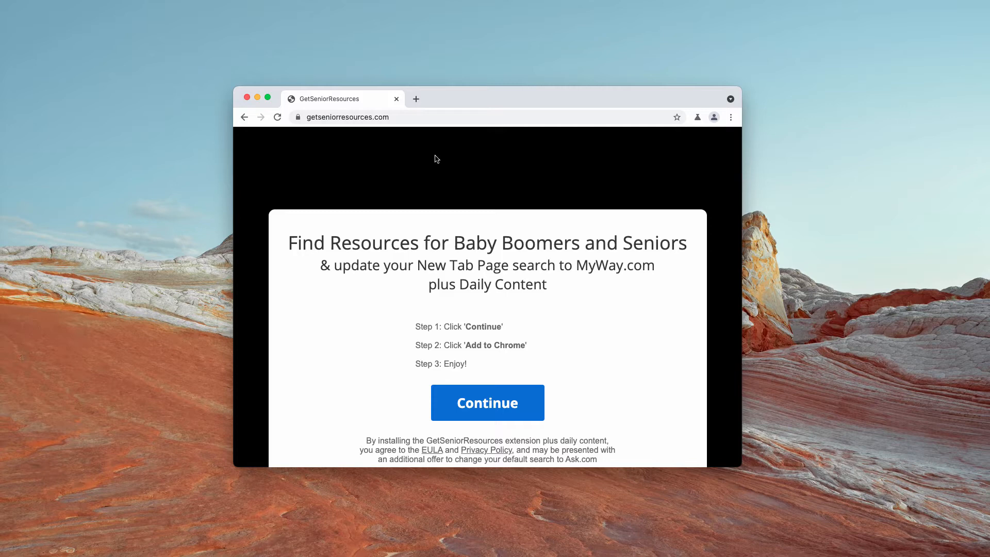
# Accept the GetSeniorResources offer and add the extension to Chrome from its store listing
pyautogui.click(487, 402)
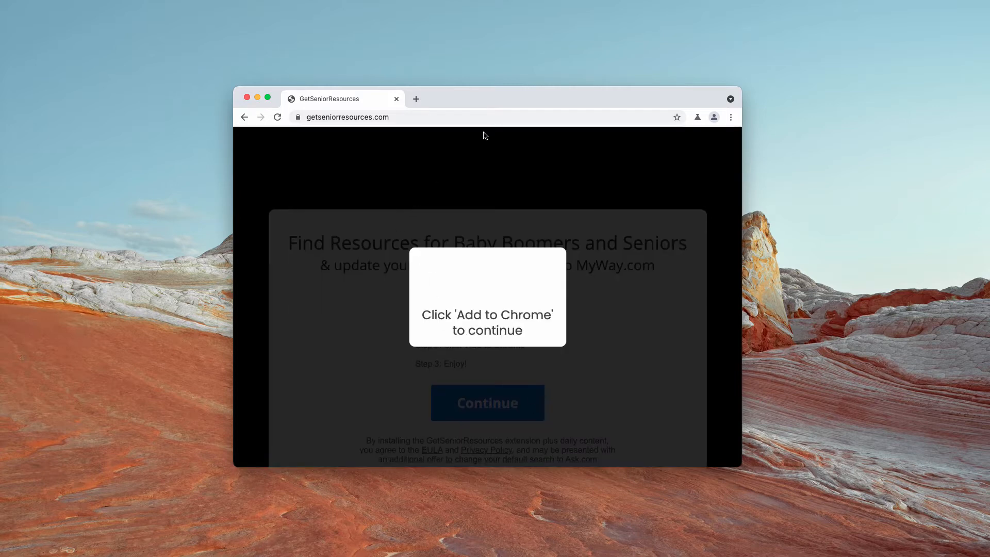
pyautogui.click(487, 402)
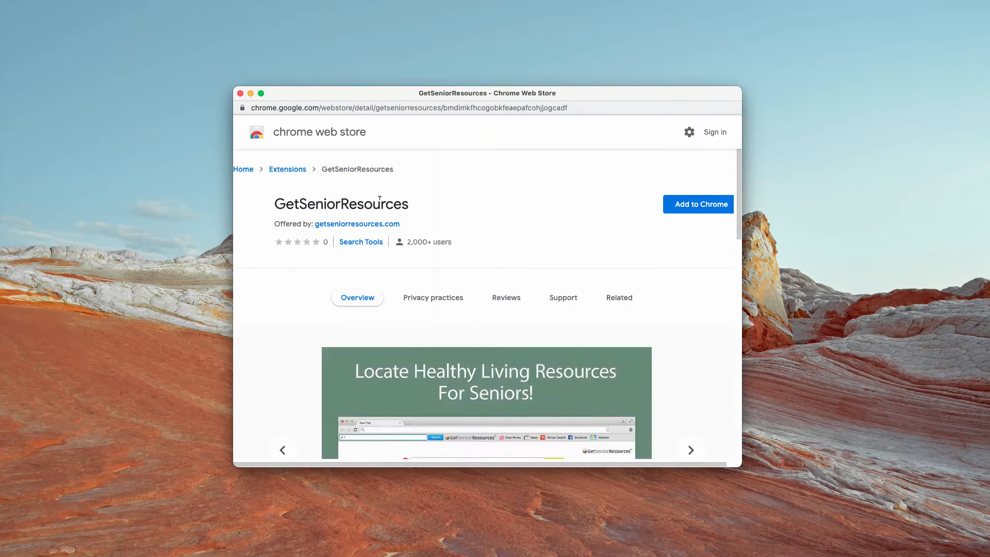
pyautogui.click(698, 205)
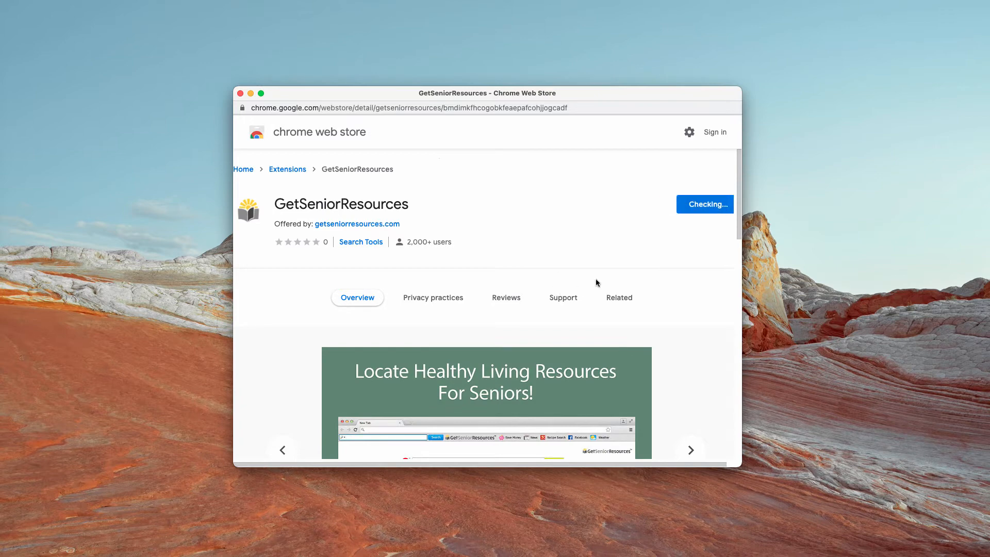
pyautogui.moveTo(256, 101)
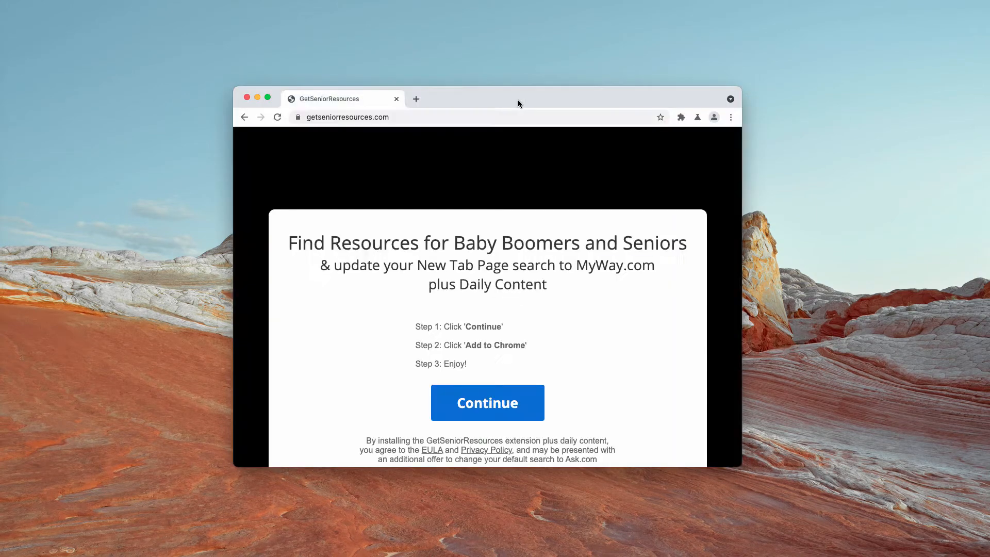
# Open a new tab on the GetSeniorResources MyWay page, dismiss the tip, and search 'car'
pyautogui.click(487, 402)
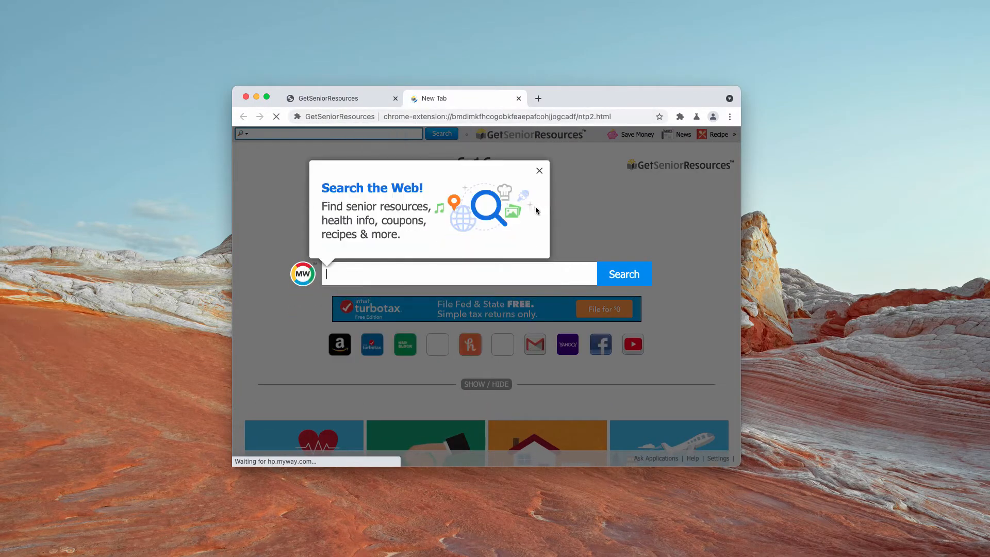
pyautogui.click(539, 171)
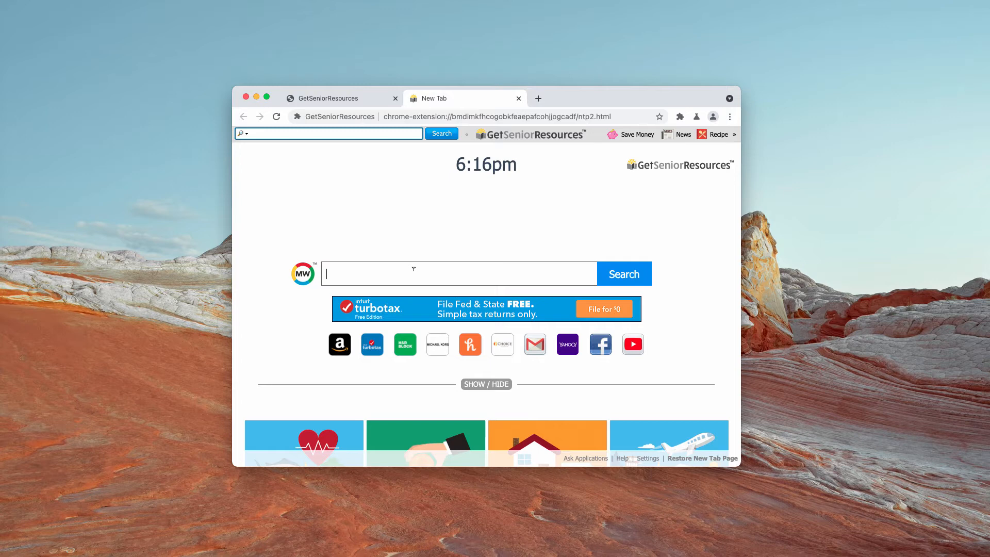
pyautogui.moveTo(415, 315)
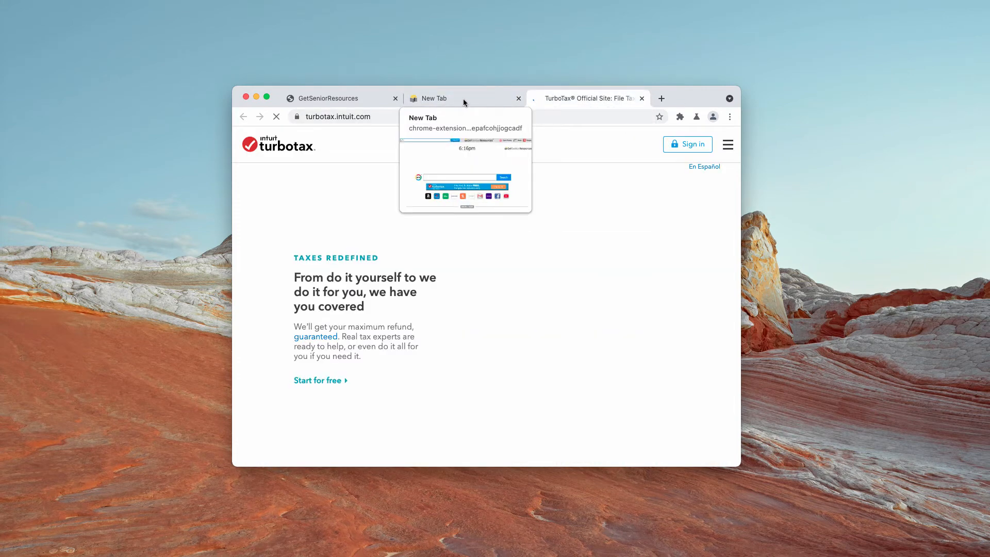
pyautogui.click(448, 98)
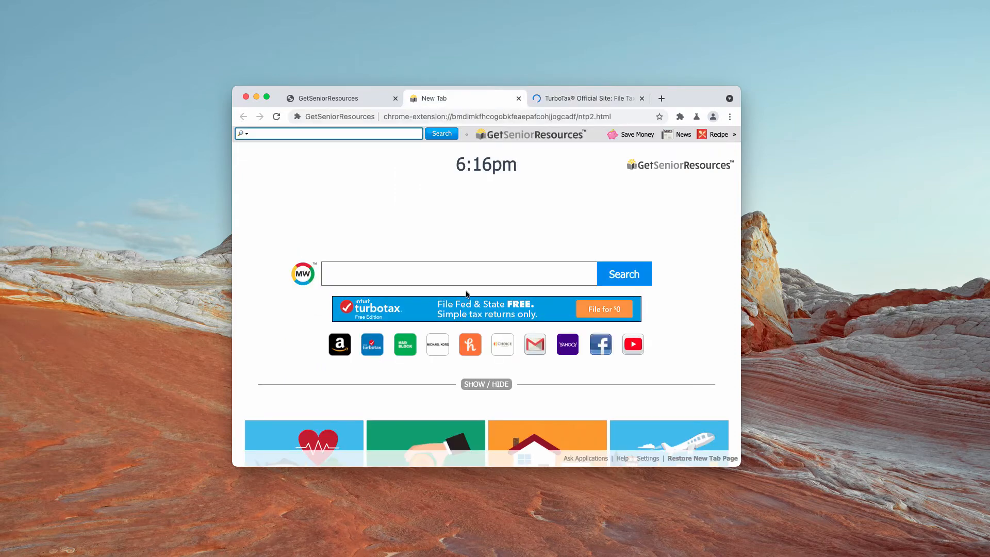
pyautogui.write('мшк')
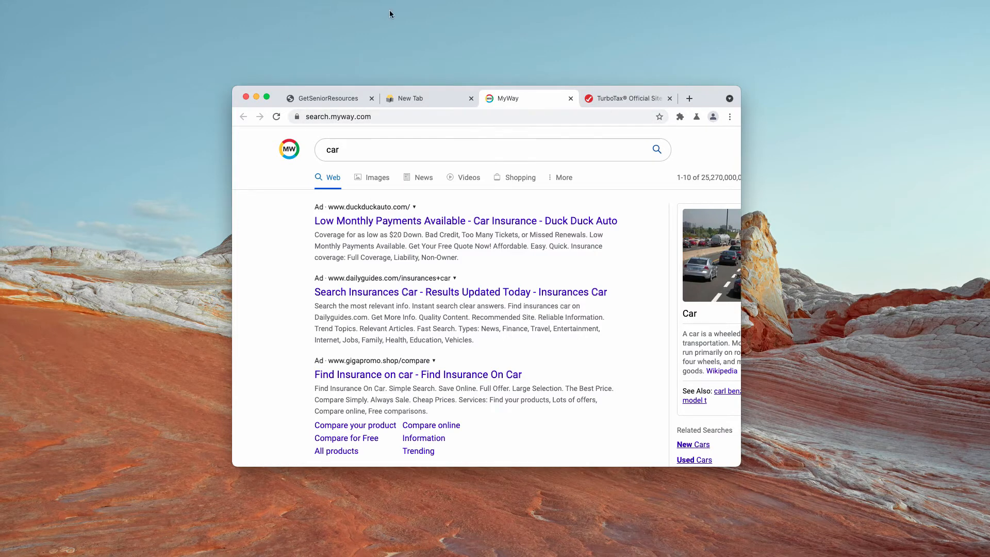
pyautogui.moveTo(518, 98)
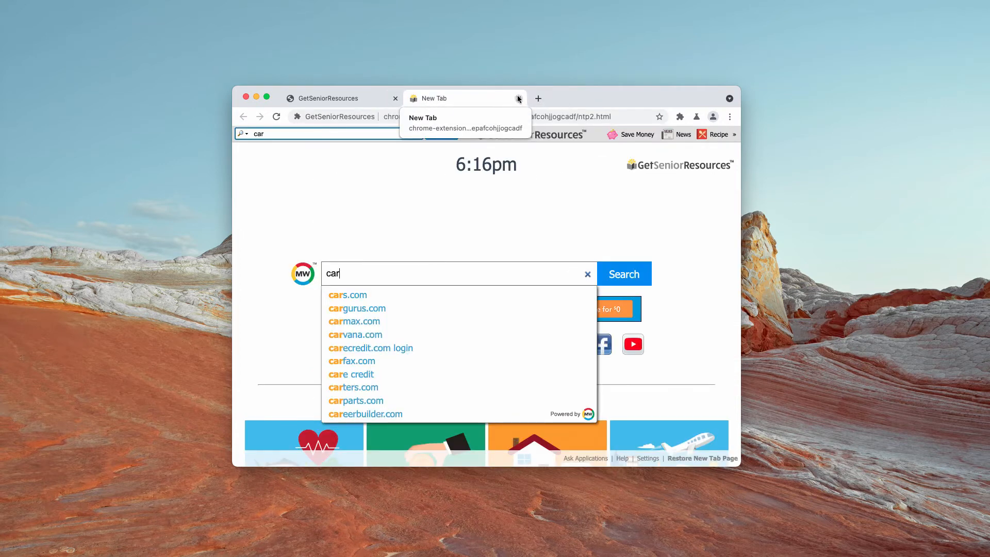
# Close the hijacked tab, remove GetSeniorResources from Extensions, and close that page
pyautogui.click(519, 98)
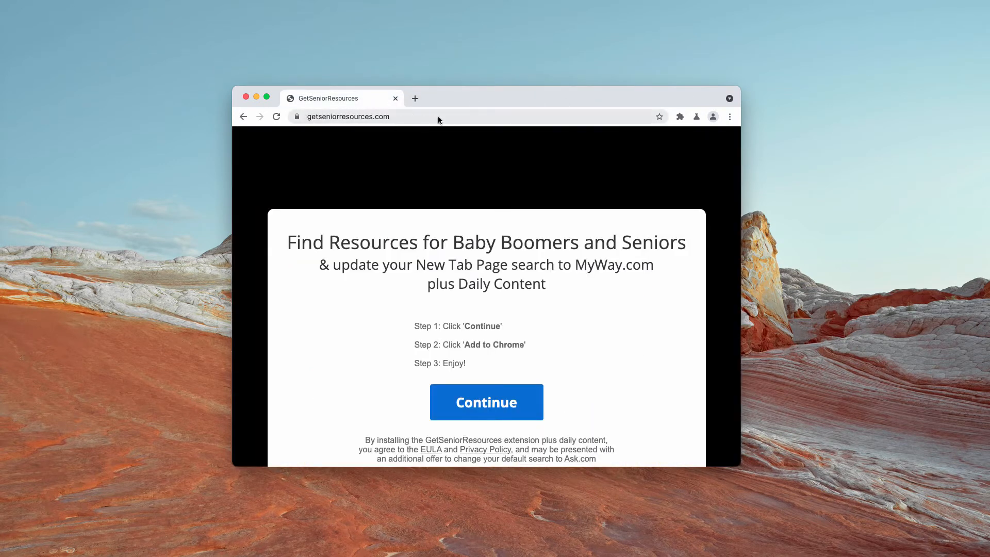
pyautogui.moveTo(739, 120)
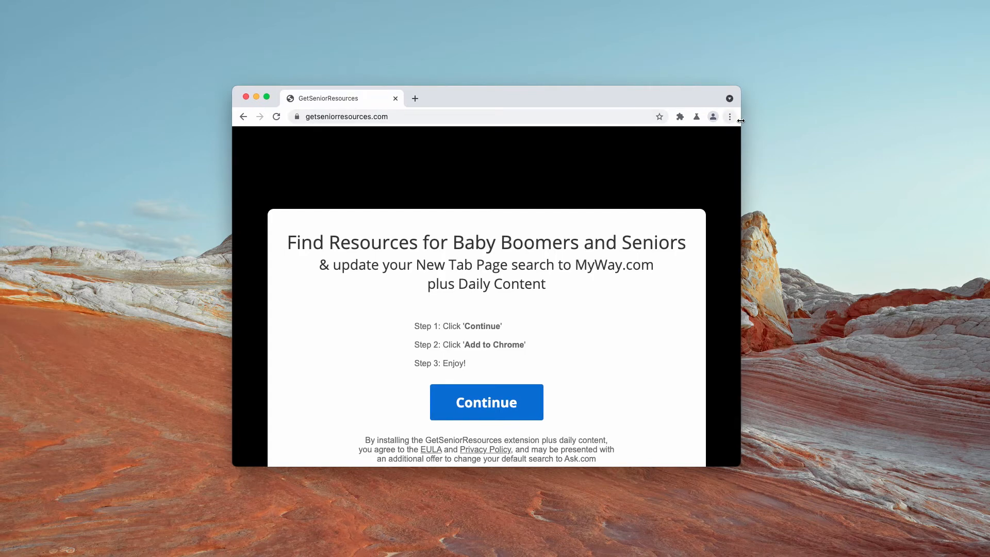
pyautogui.click(730, 116)
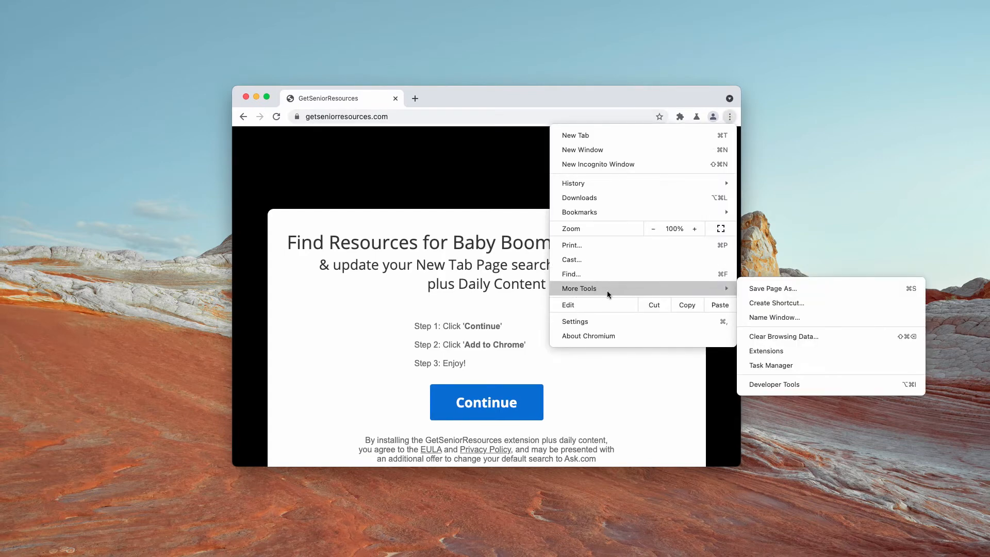
pyautogui.click(766, 351)
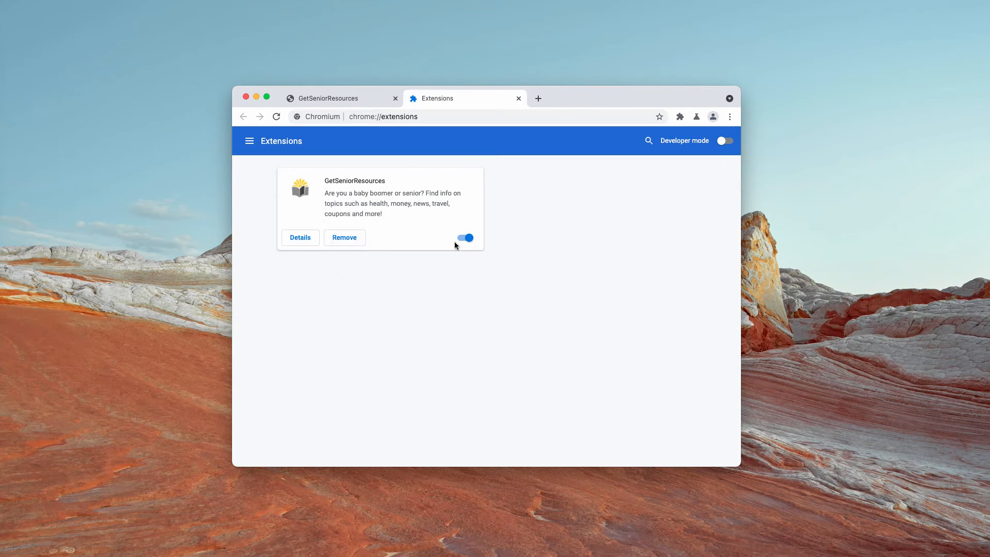
pyautogui.click(464, 237)
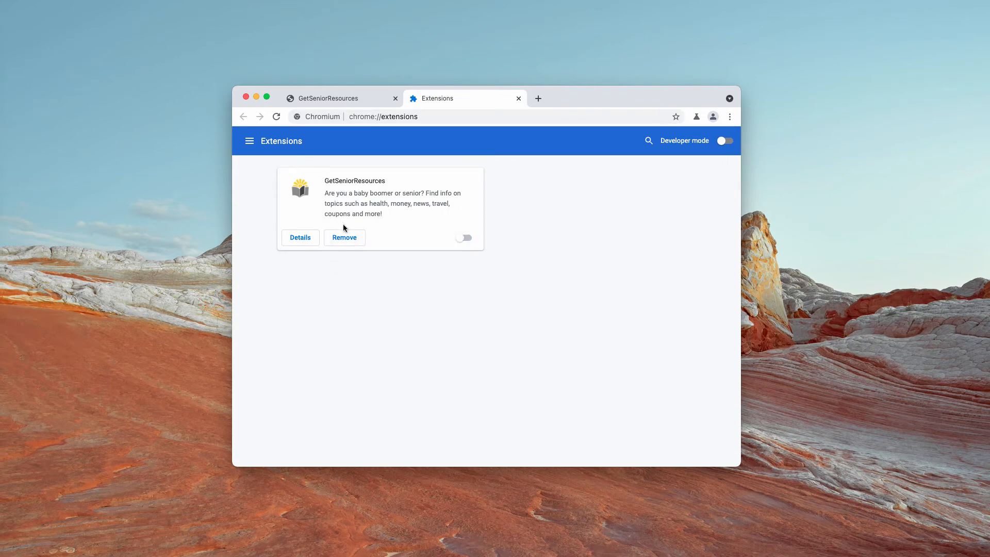
pyautogui.click(344, 237)
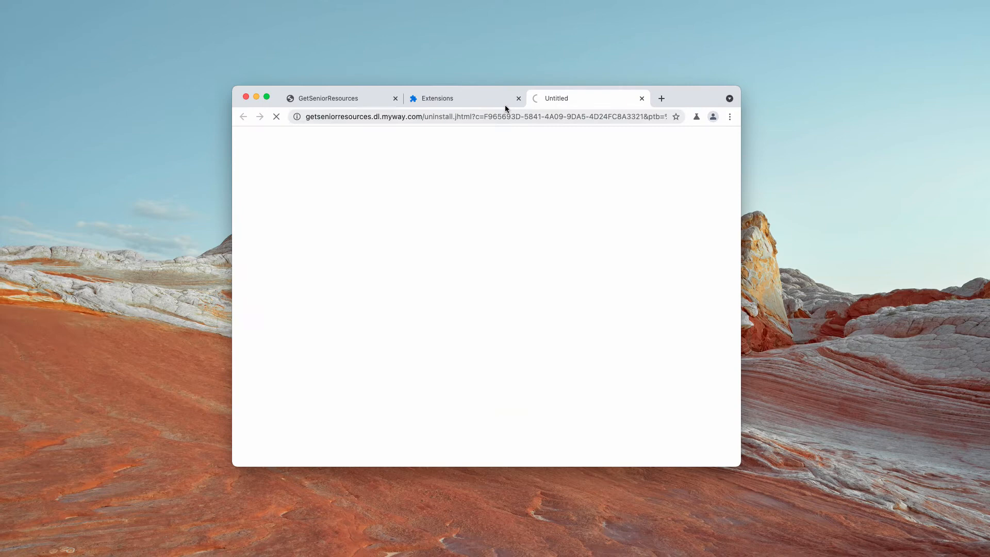
pyautogui.click(518, 98)
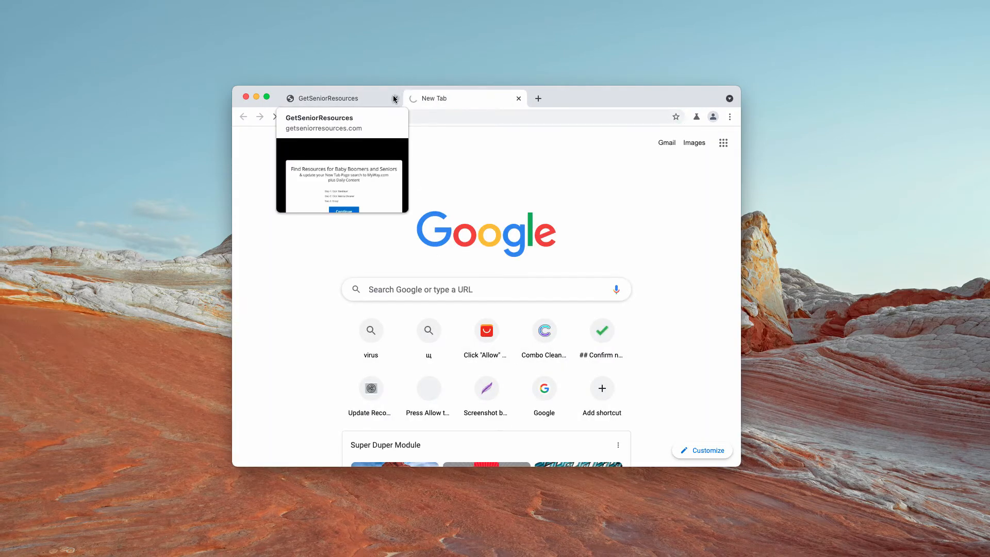
# Close the leftover GetSeniorResources tab and start Combo Cleaner's combo scan with antivirus
pyautogui.click(543, 329)
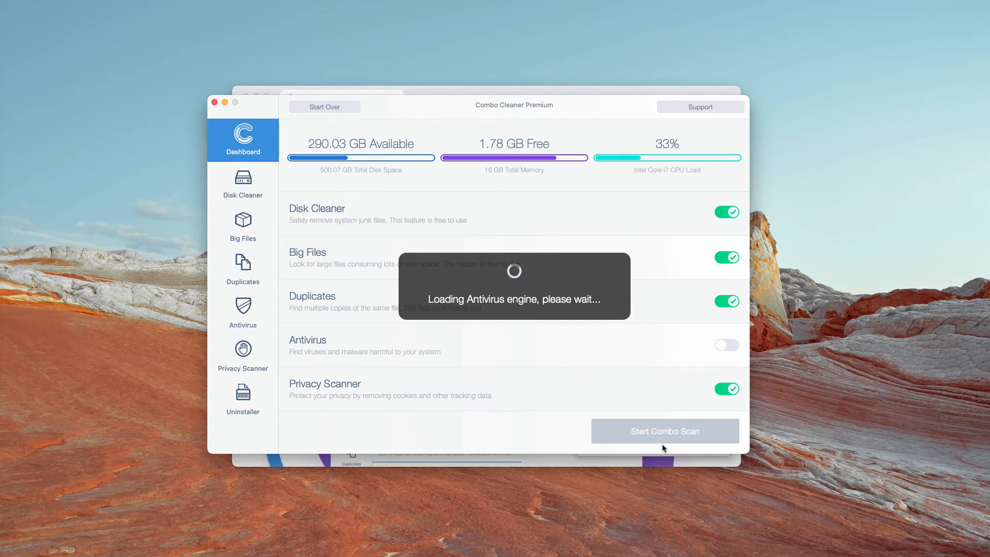
pyautogui.moveTo(663, 433)
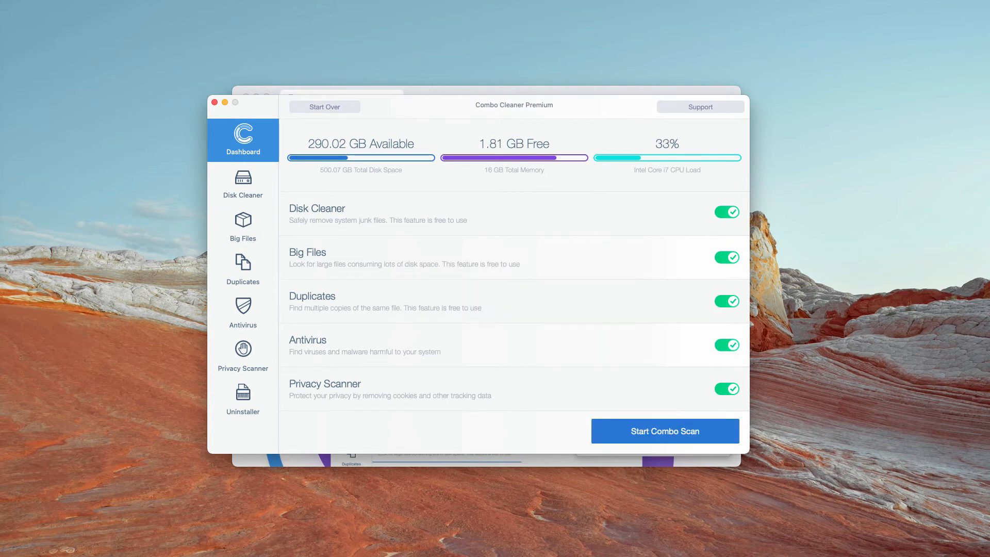
pyautogui.click(664, 431)
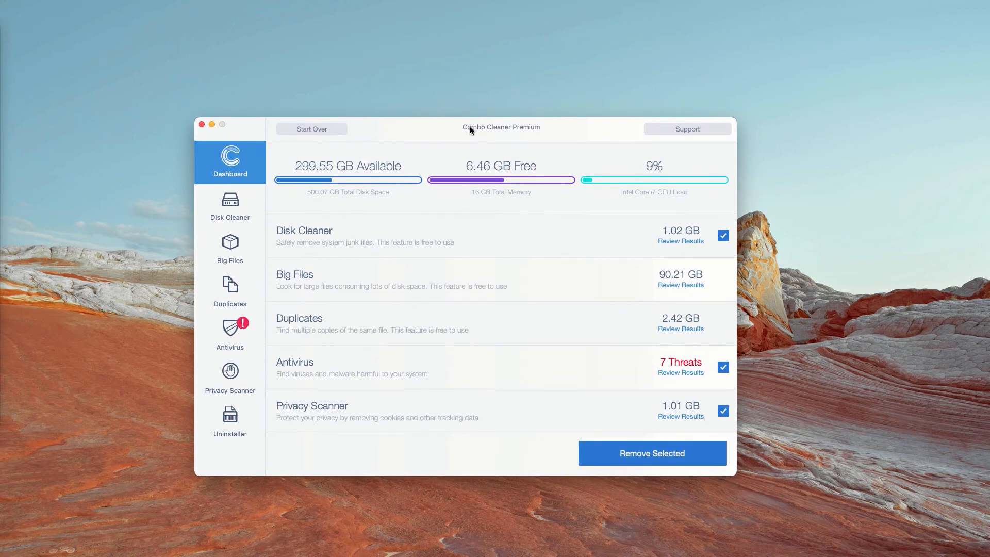
pyautogui.moveTo(304, 384)
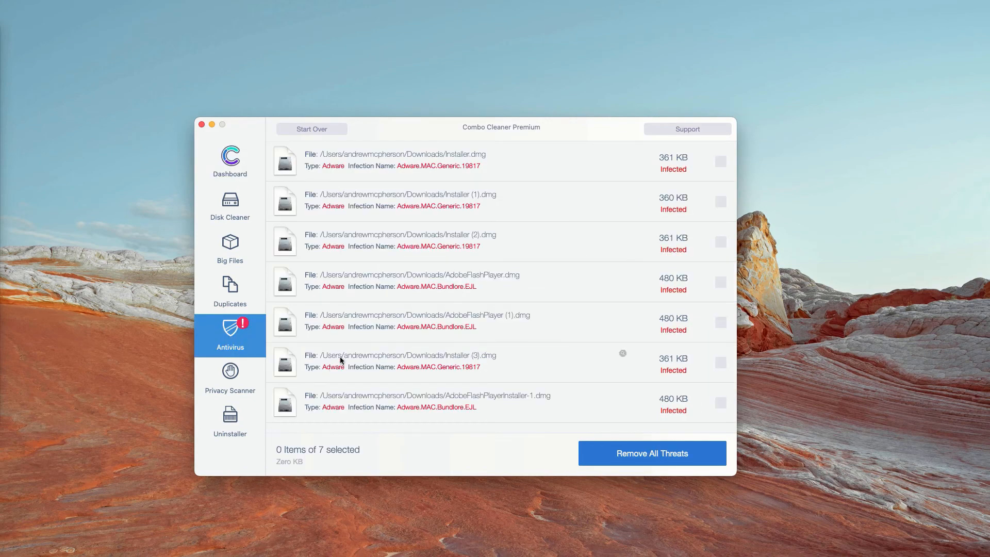
pyautogui.click(229, 160)
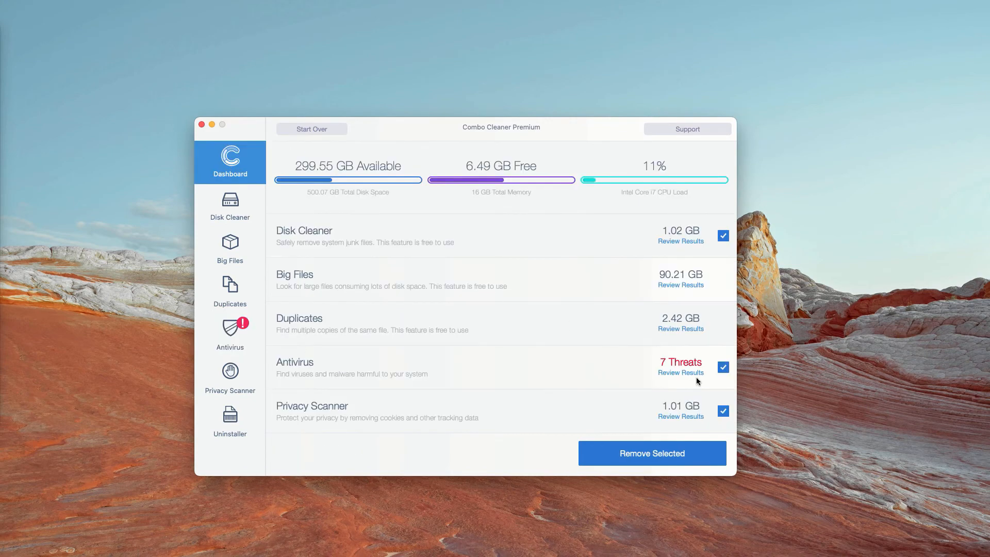
pyautogui.click(681, 372)
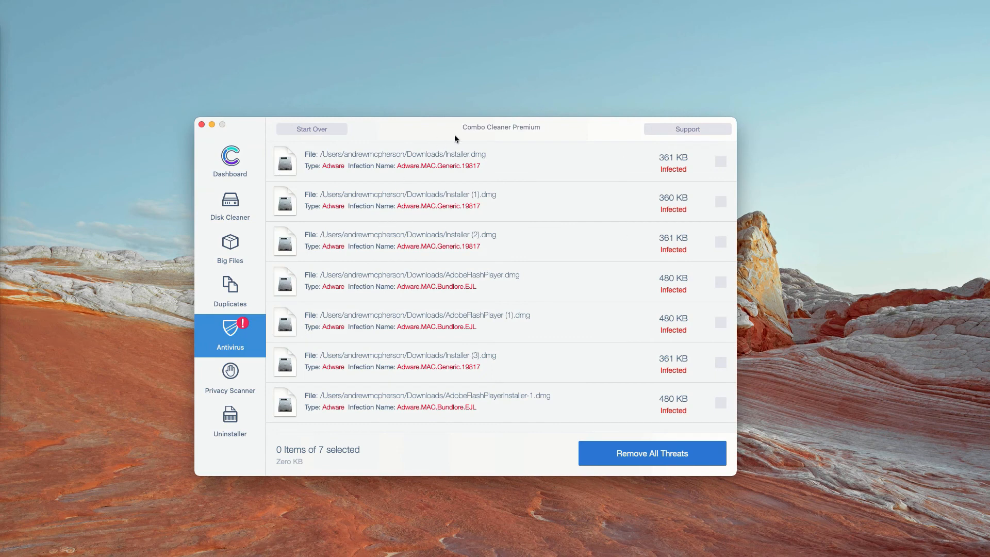
pyautogui.moveTo(486, 375)
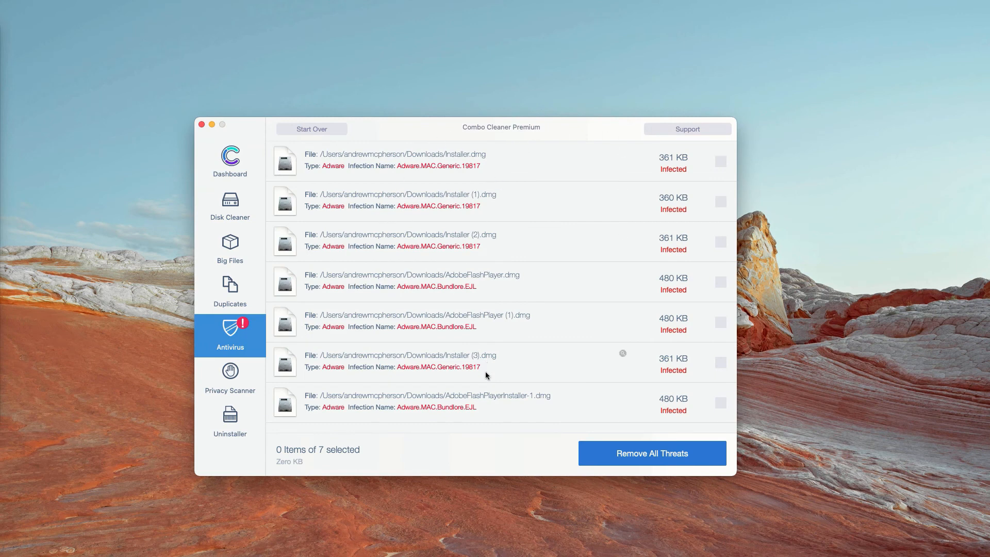
pyautogui.moveTo(469, 313)
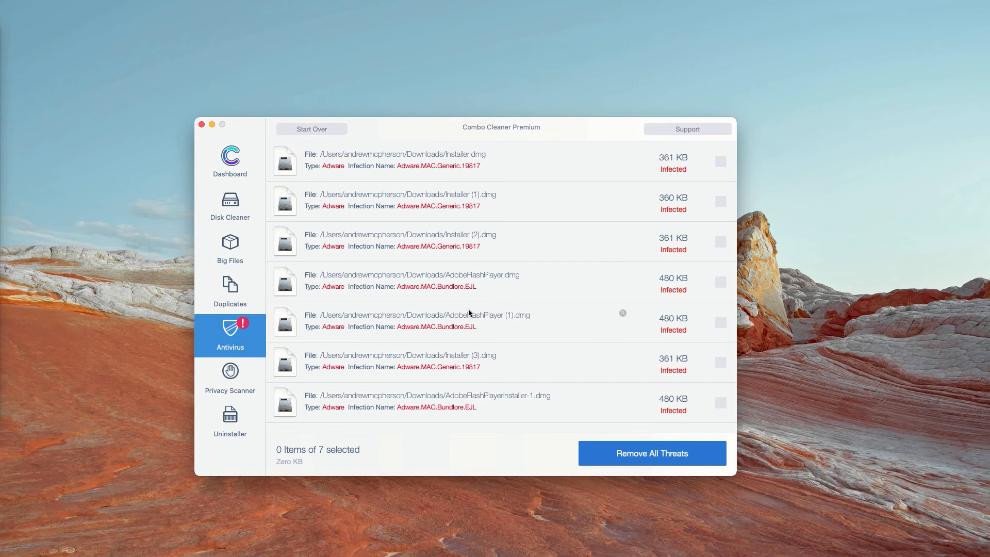
pyautogui.moveTo(497, 169)
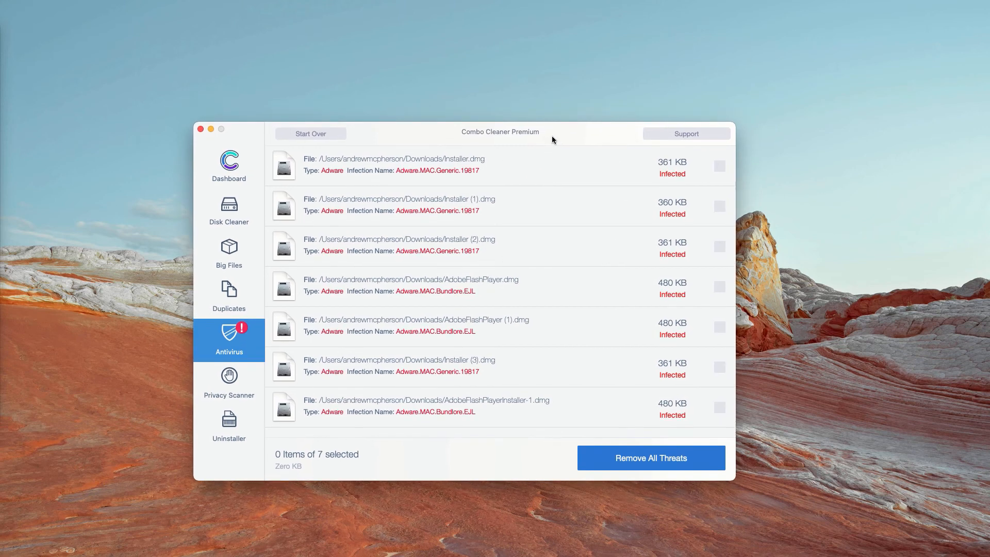
pyautogui.moveTo(473, 140)
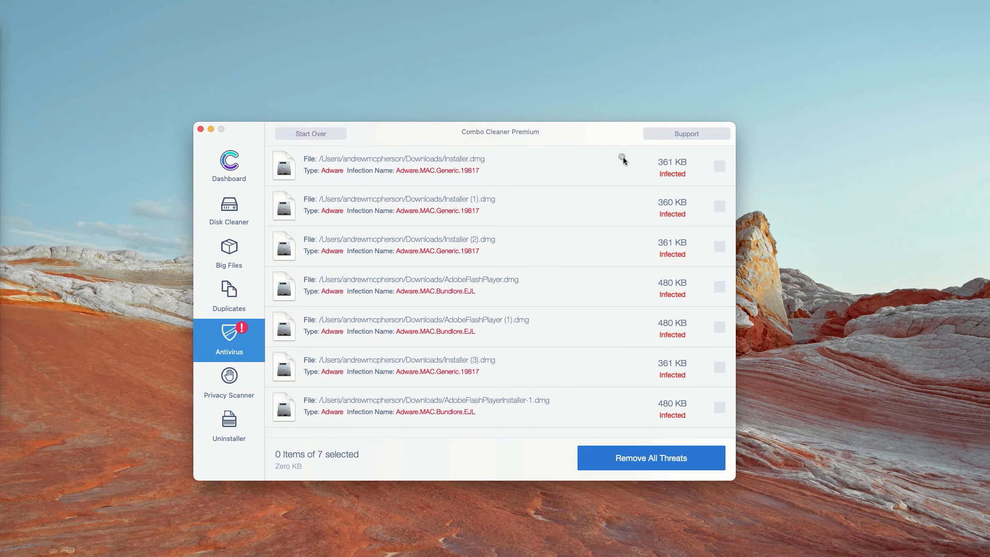
pyautogui.moveTo(621, 157)
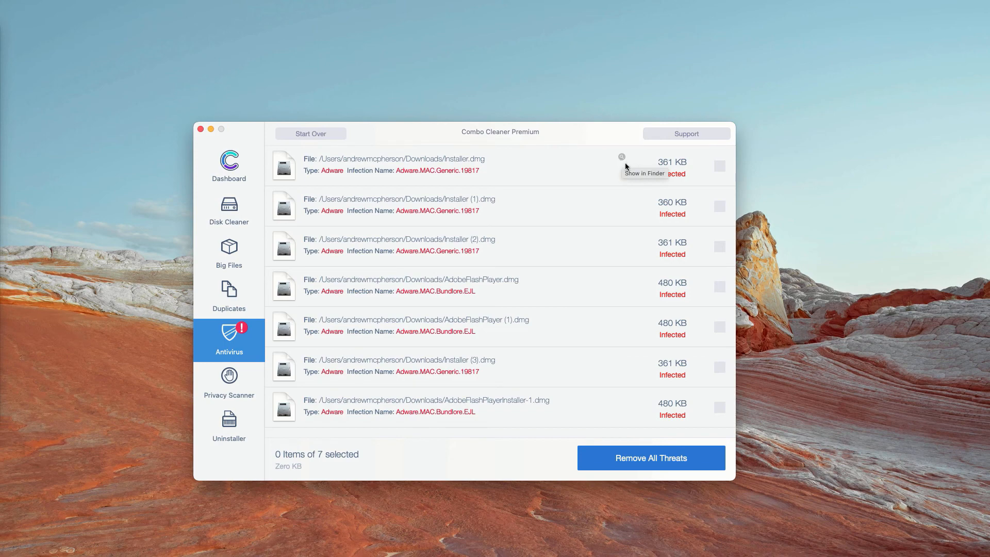
pyautogui.moveTo(622, 159)
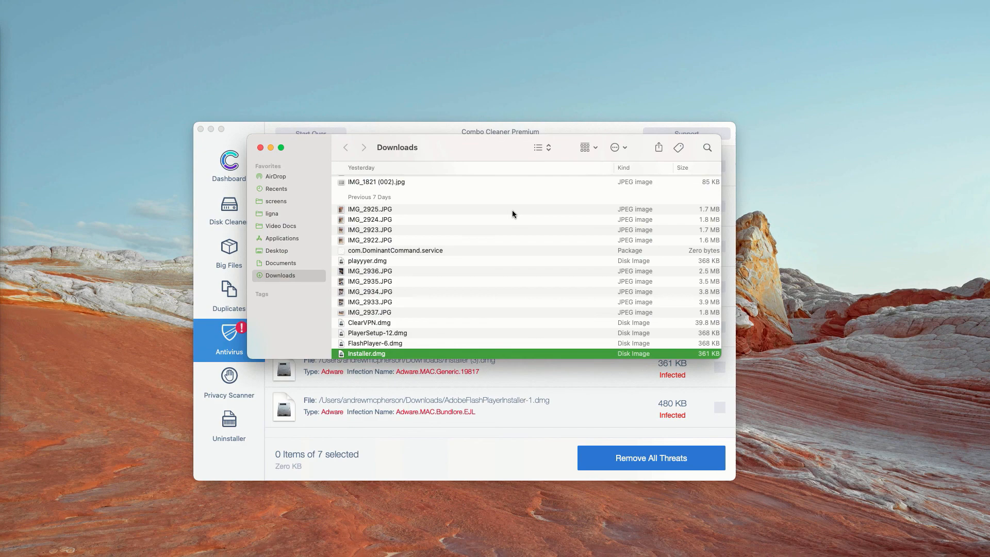
# Inspect the flagged .dmg installers in Downloads and close both Finder windows
pyautogui.scroll(-3)
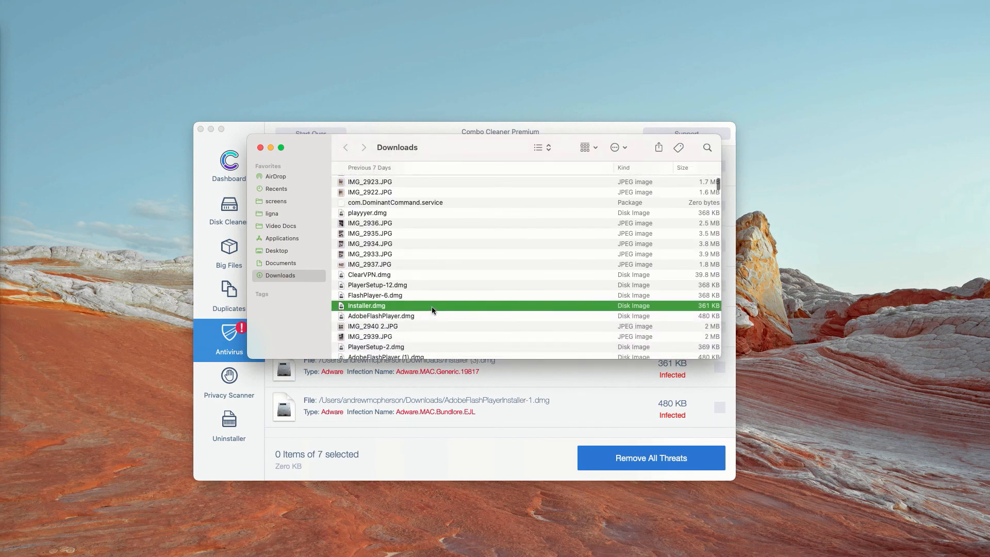
pyautogui.rightClick(367, 305)
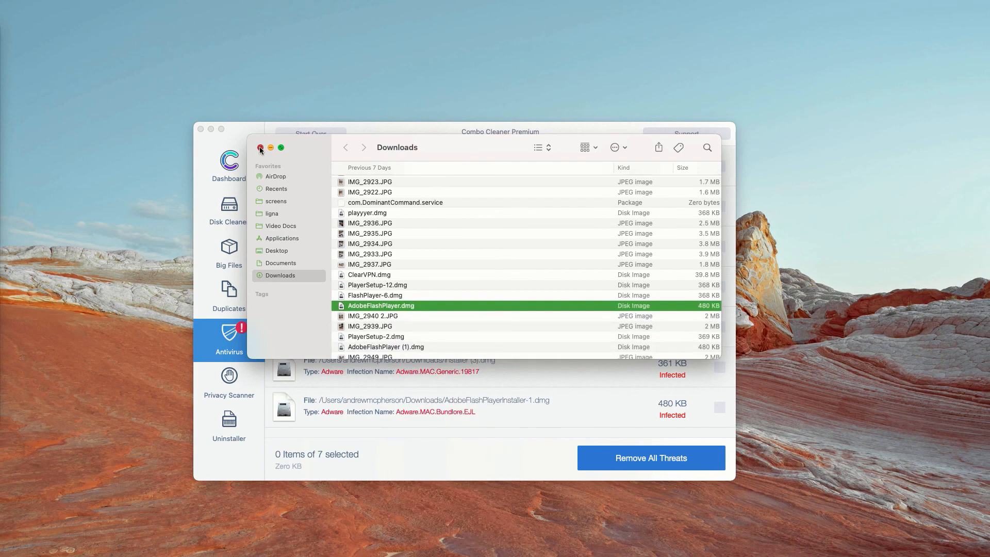
pyautogui.click(259, 148)
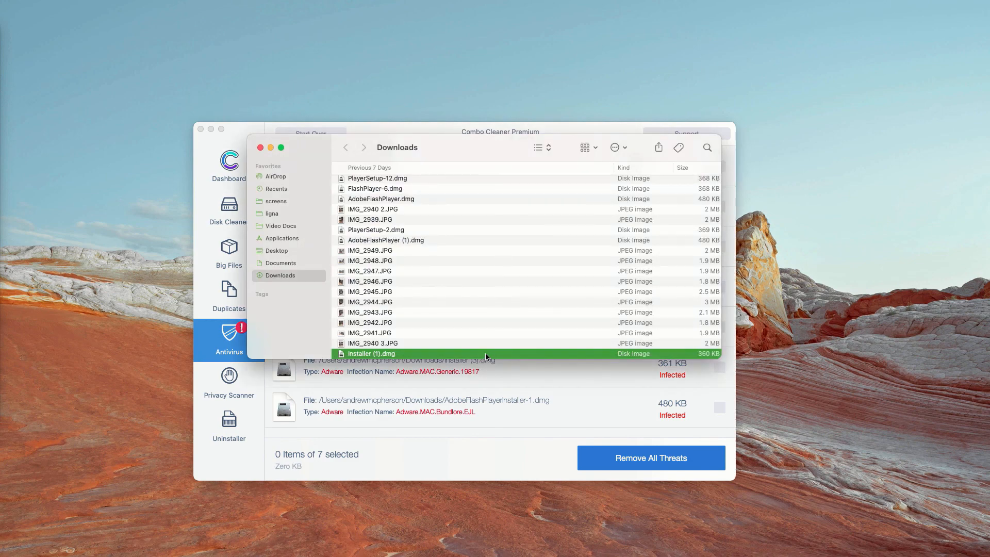
pyautogui.scroll(-3)
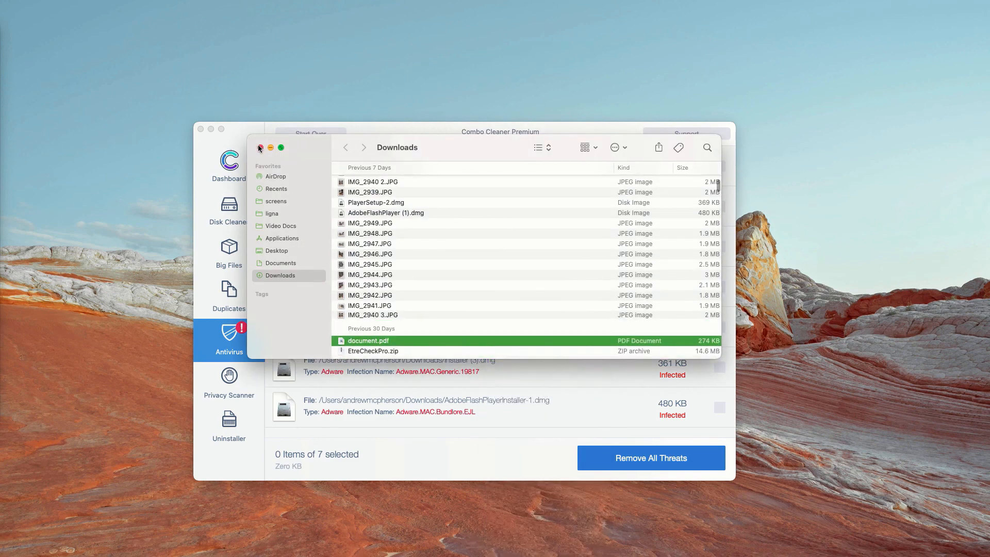
pyautogui.click(259, 148)
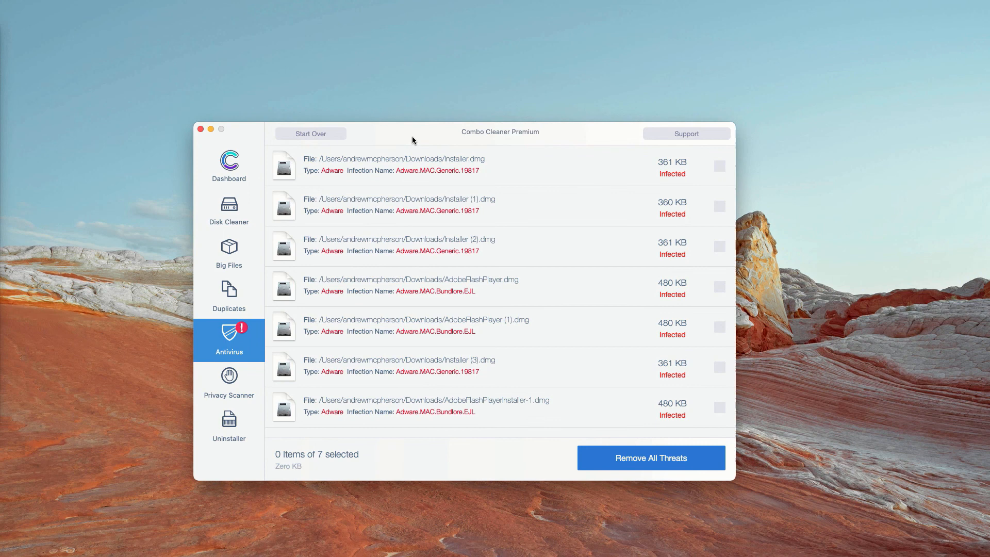